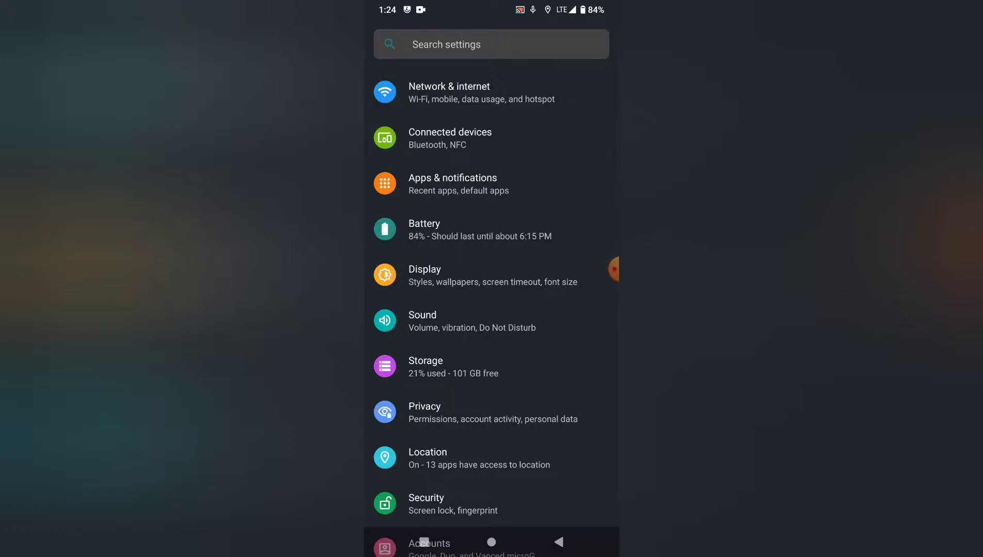
# Confirm Cx File Explorer is Allowed under Install unknown apps, then return to the home screen.
pyautogui.click(491, 44)
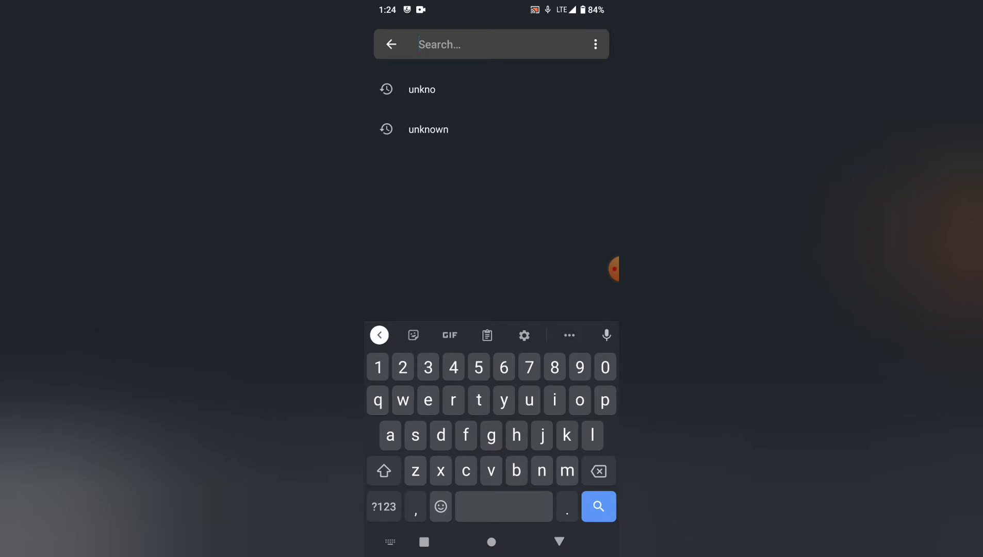
pyautogui.write('u')
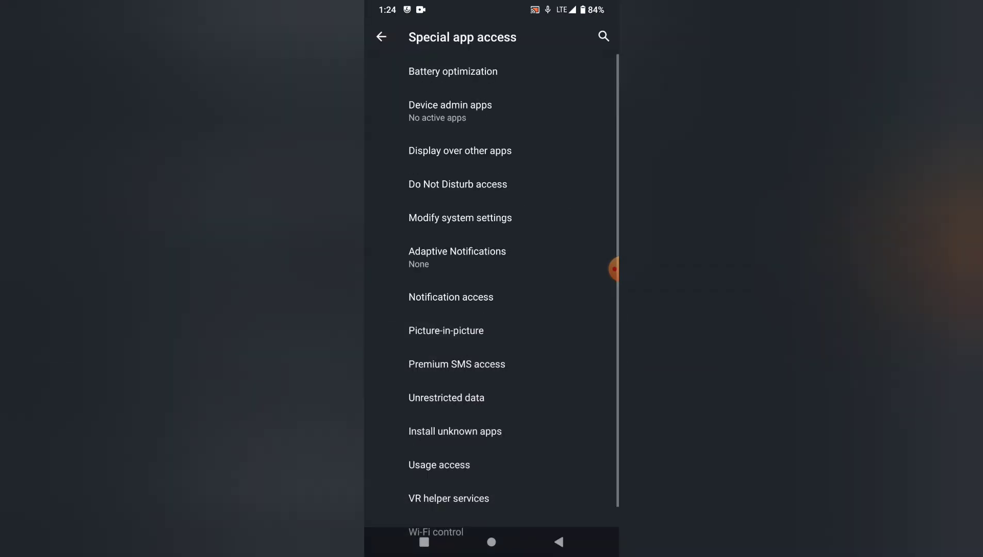
pyautogui.click(455, 431)
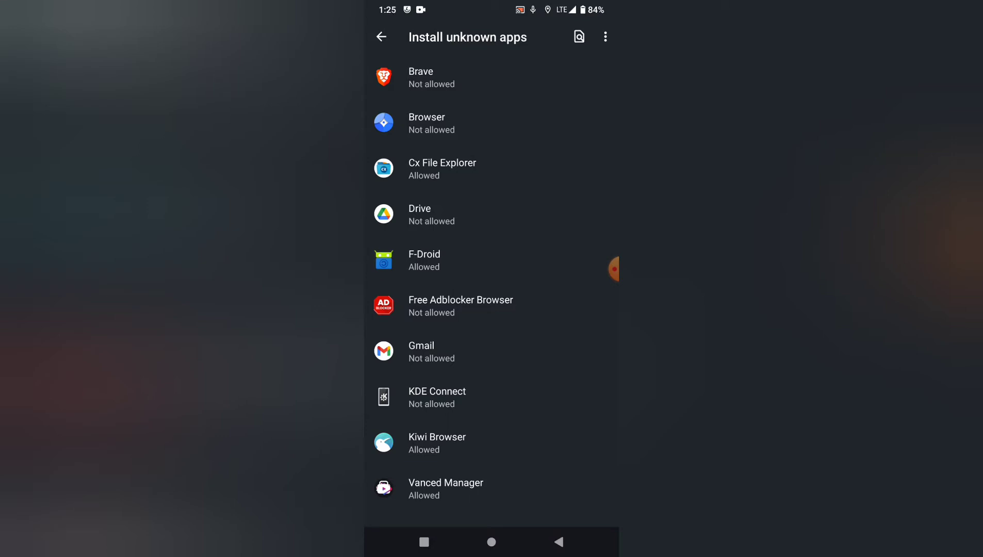
pyautogui.click(491, 77)
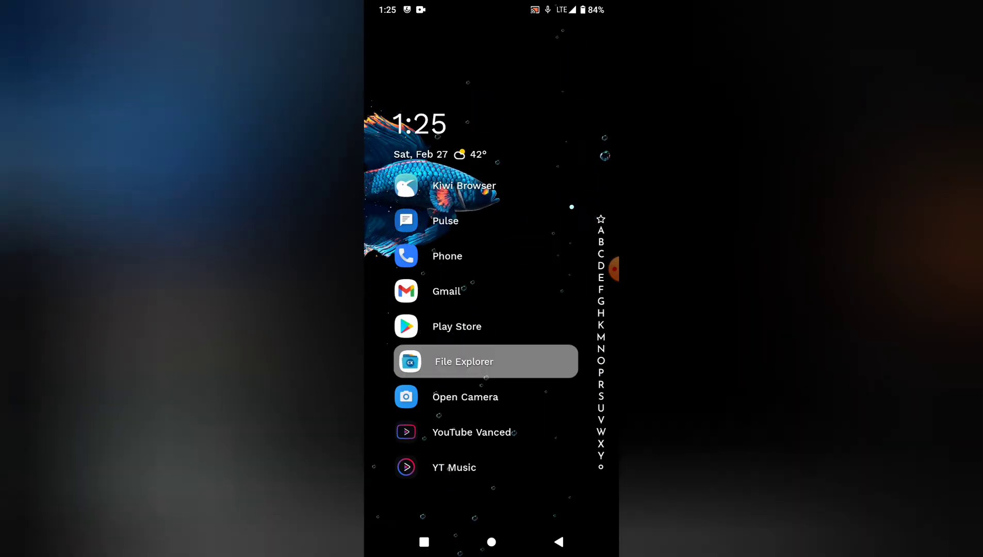
# Install dns66-0-6-7-1.apk from Documents as an update and launch DNS66.
pyautogui.click(464, 360)
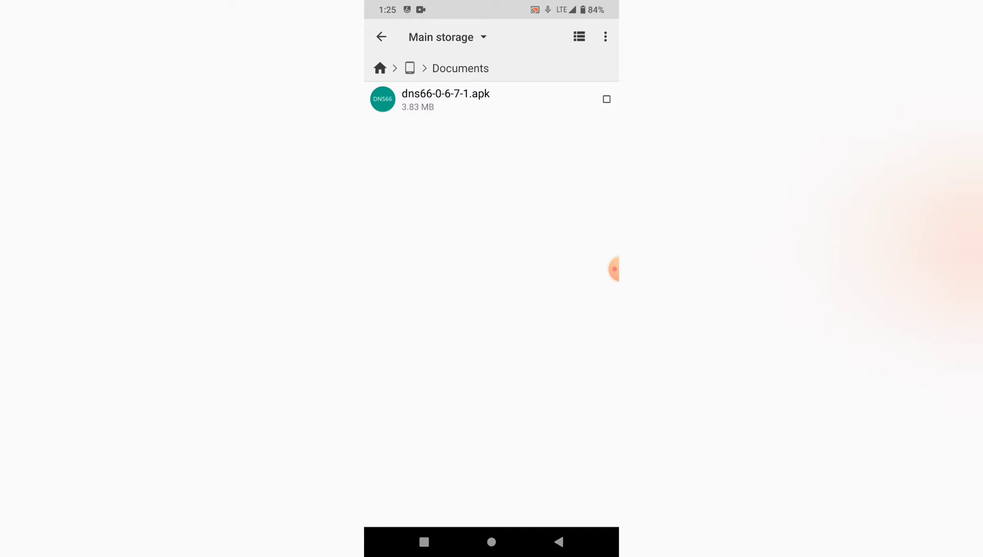
pyautogui.click(445, 99)
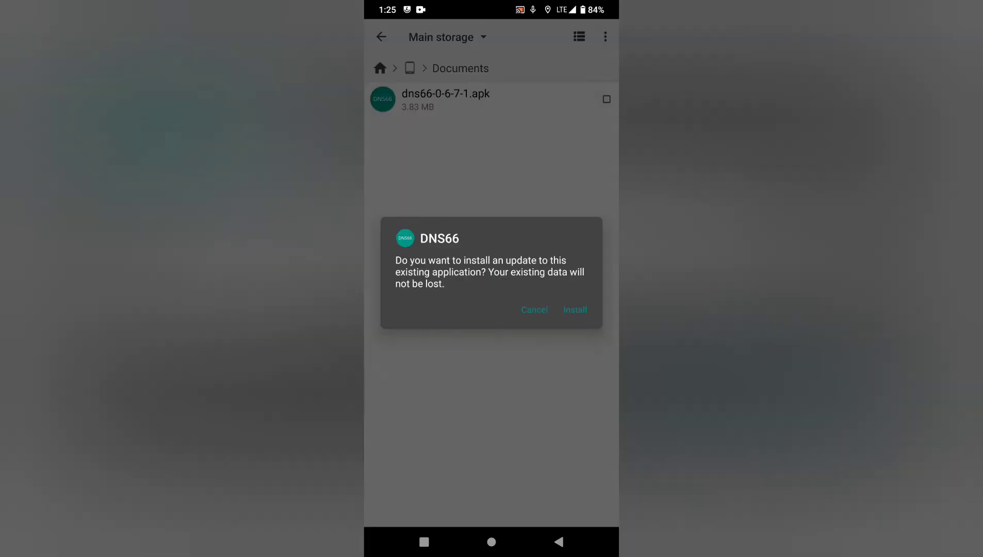
pyautogui.click(533, 309)
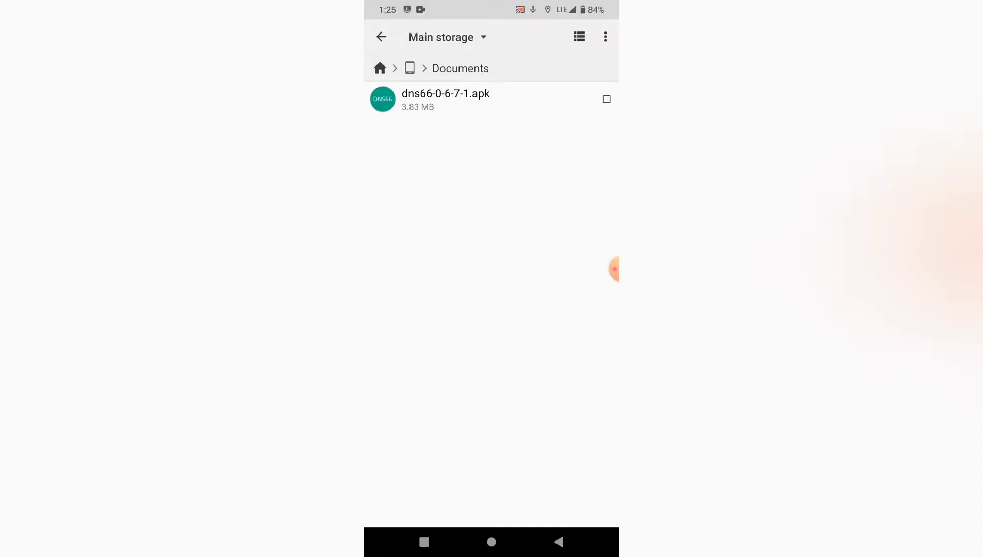
pyautogui.click(491, 542)
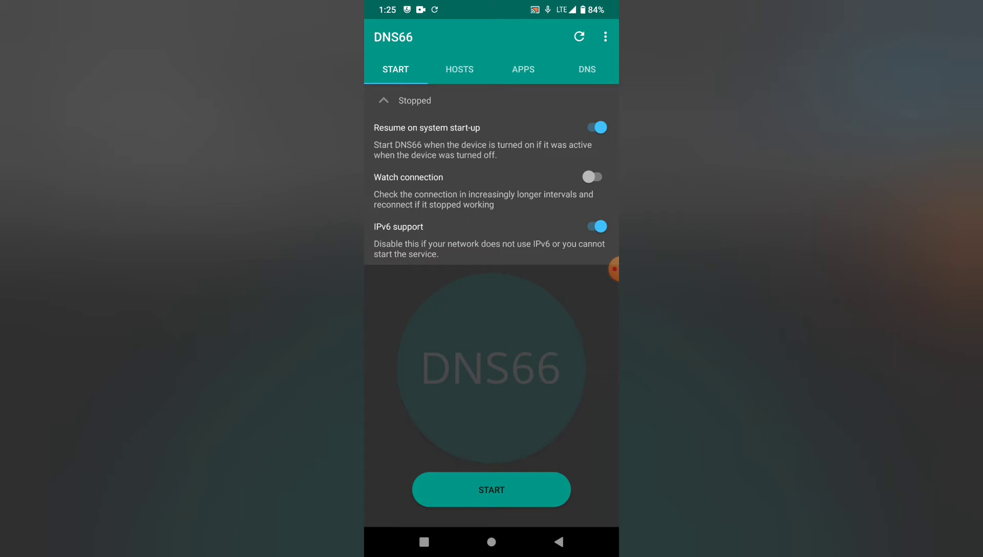
# Start DNS66 ad blocking so it shows Active, then view the app bypass list.
pyautogui.click(491, 489)
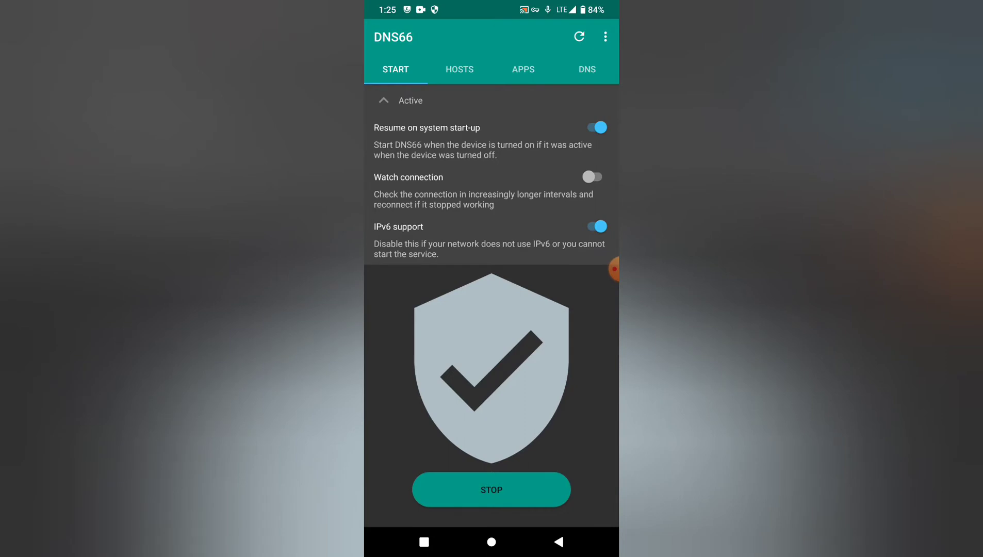
pyautogui.click(523, 69)
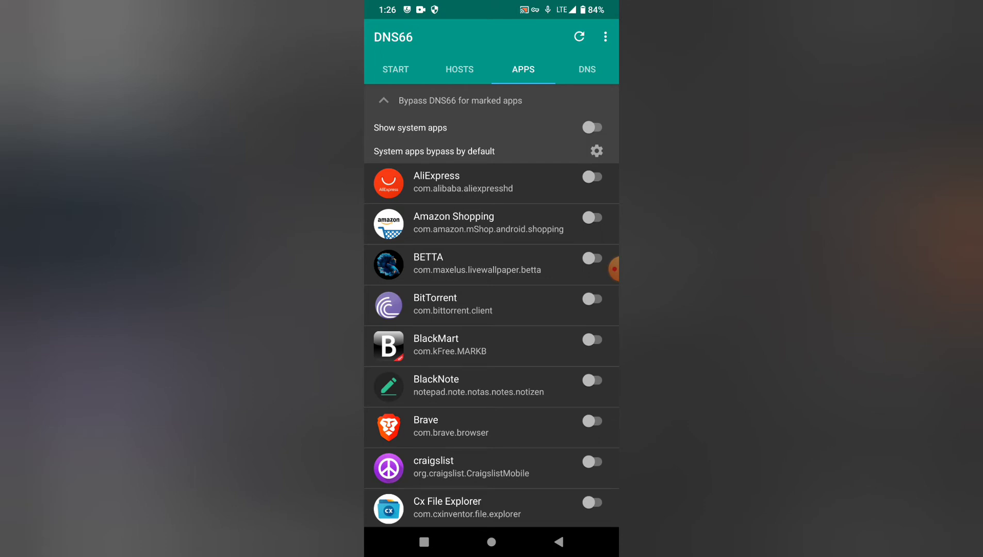
# Toggle AliExpress bypass on and off, confirm Active status, then go to Android Settings.
pyautogui.click(592, 178)
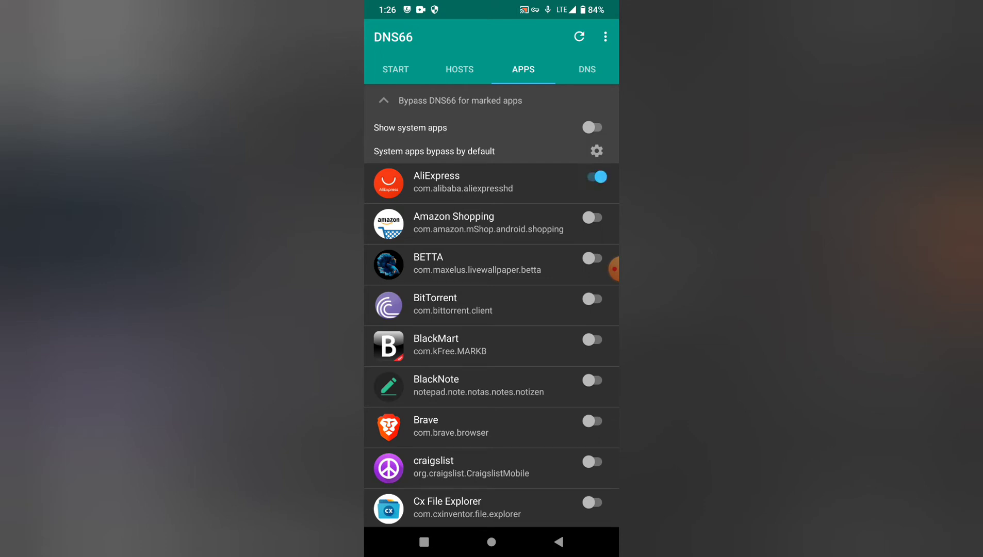
pyautogui.click(591, 178)
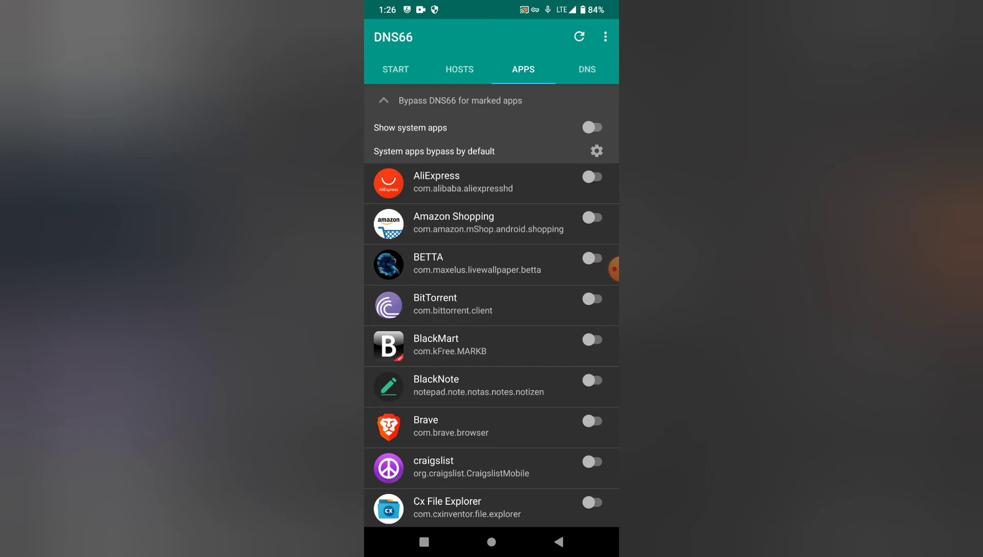
pyautogui.click(394, 70)
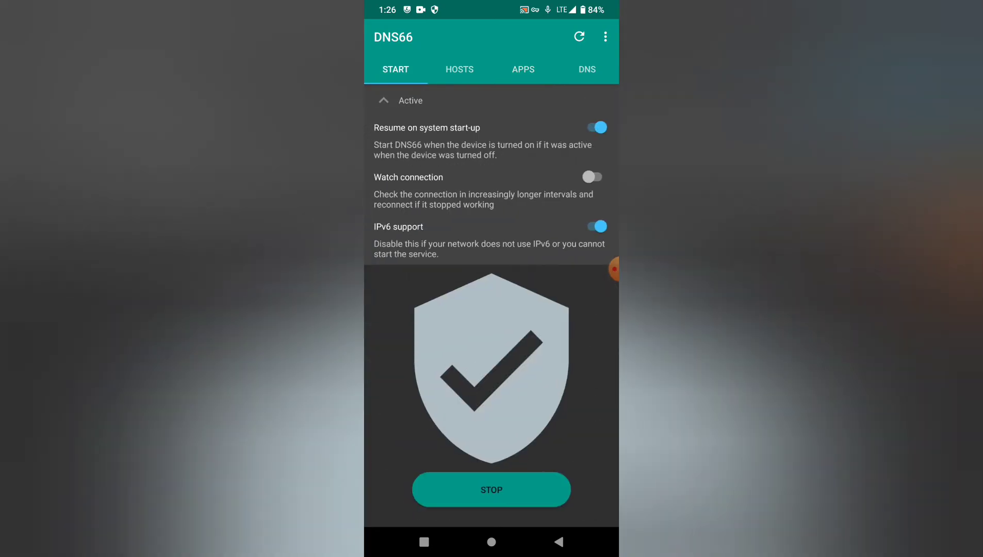
pyautogui.click(491, 542)
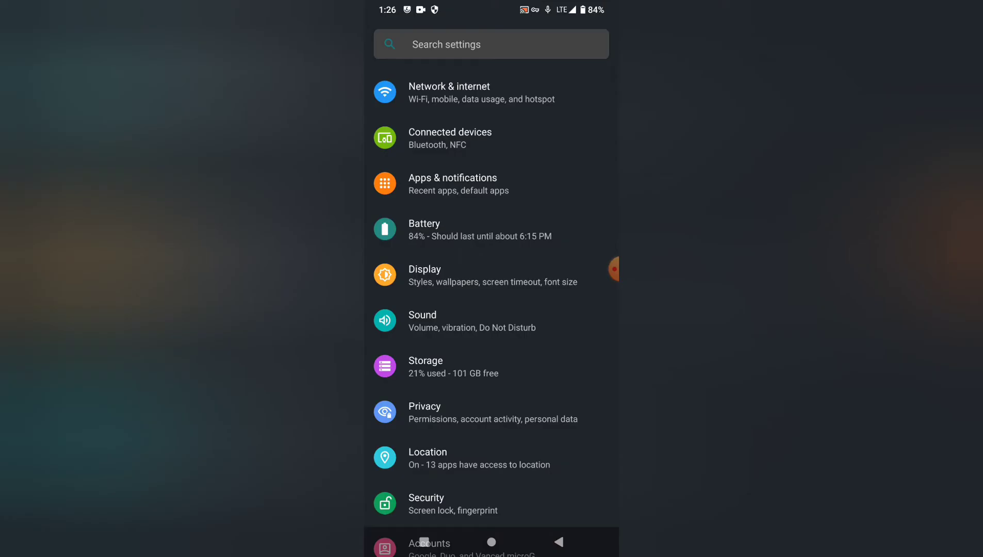
# See DNS66 listed as Connected under Network & internet VPN, then return home.
pyautogui.click(448, 92)
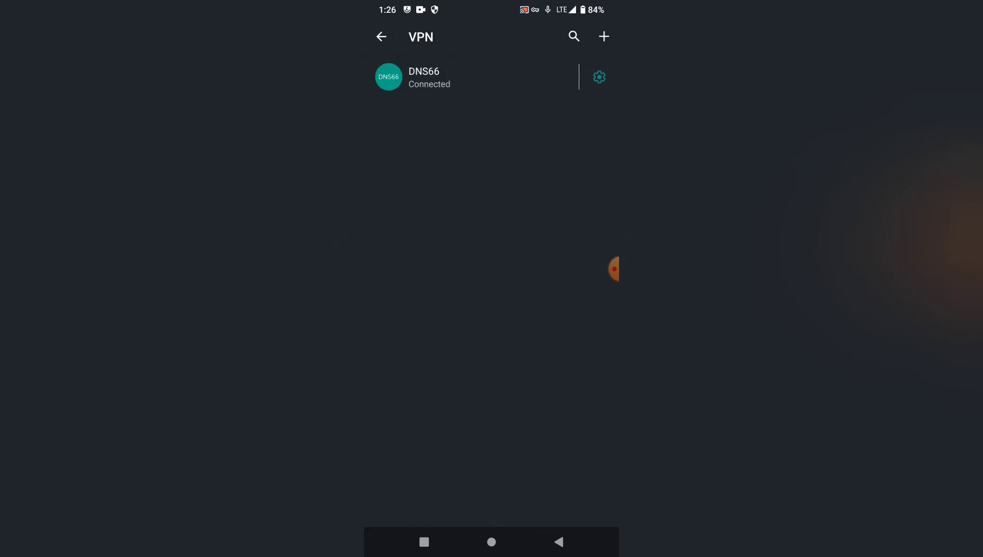
pyautogui.click(381, 36)
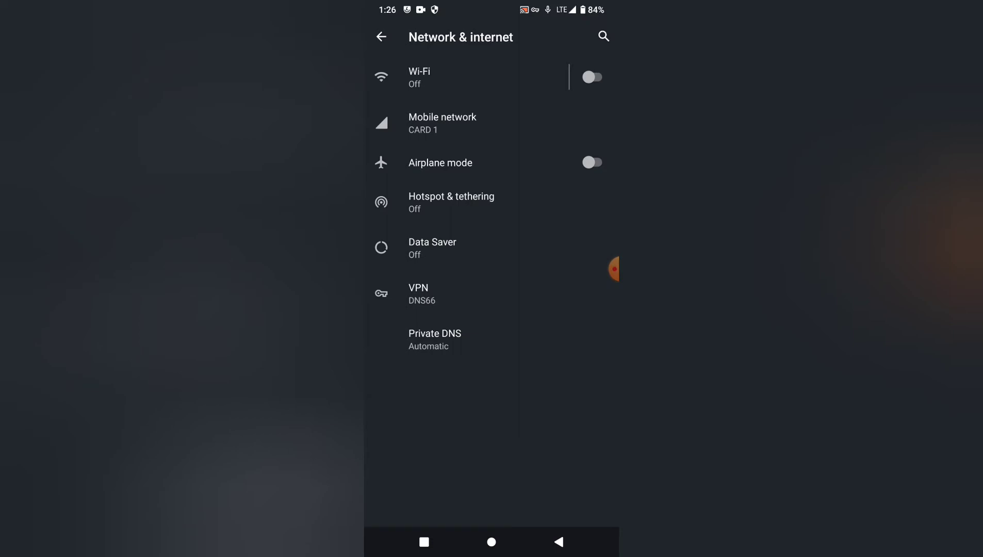
pyautogui.click(491, 542)
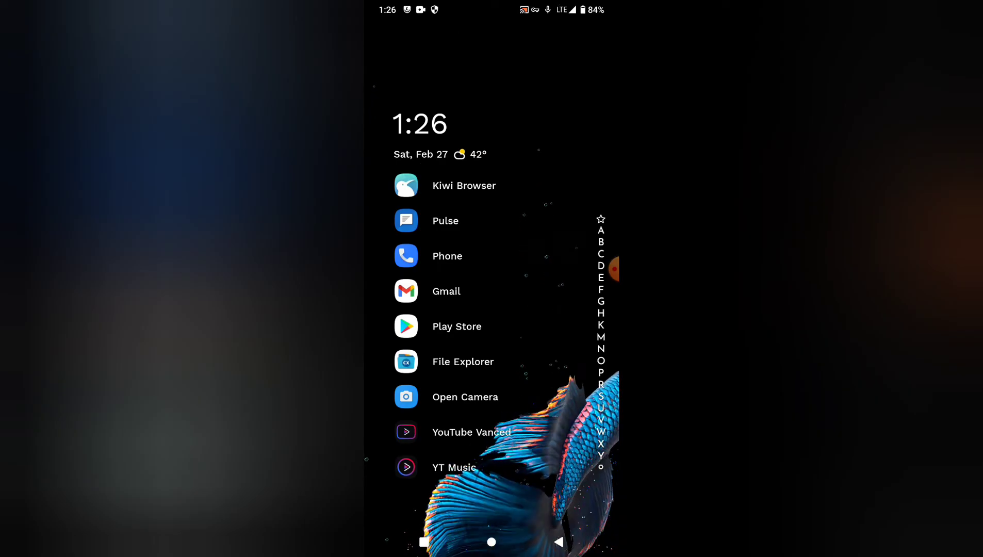